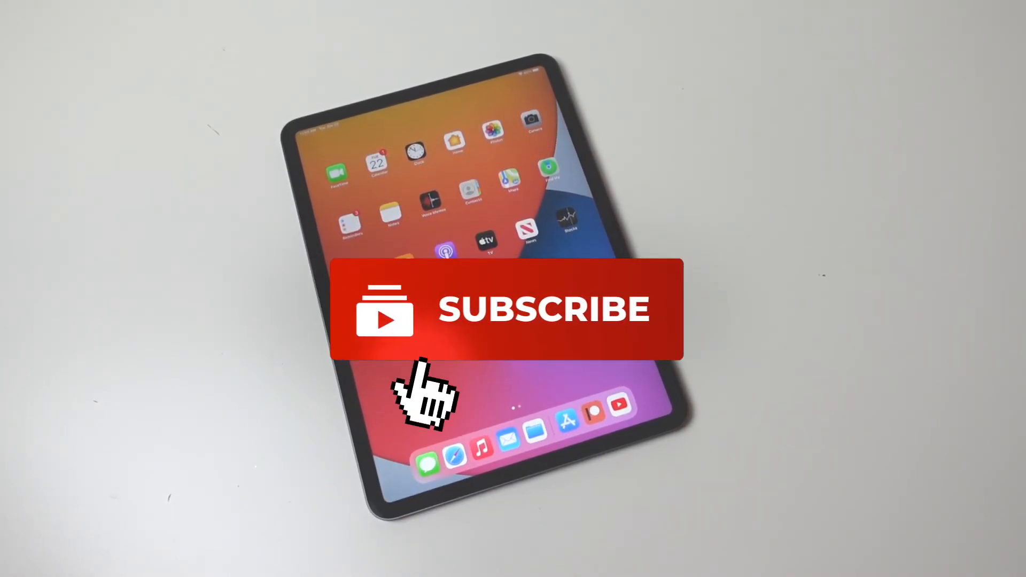
click(543, 309)
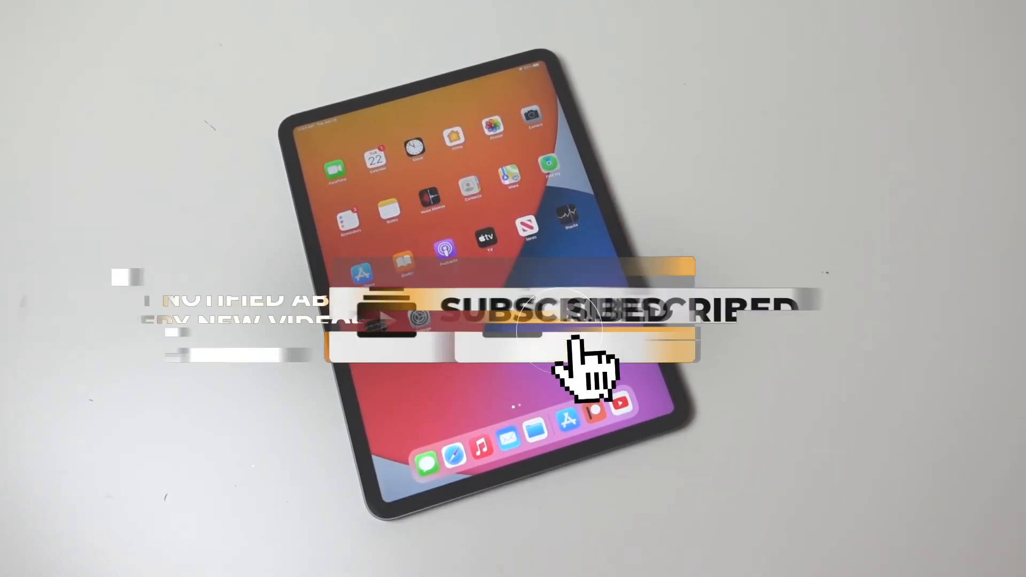